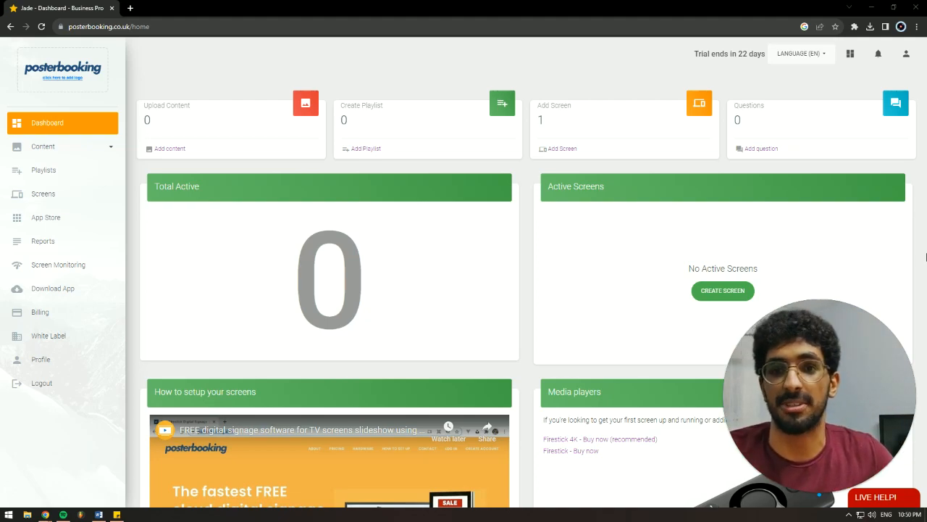
{"action": "mouse_move", "coordinate": [402, 149]}
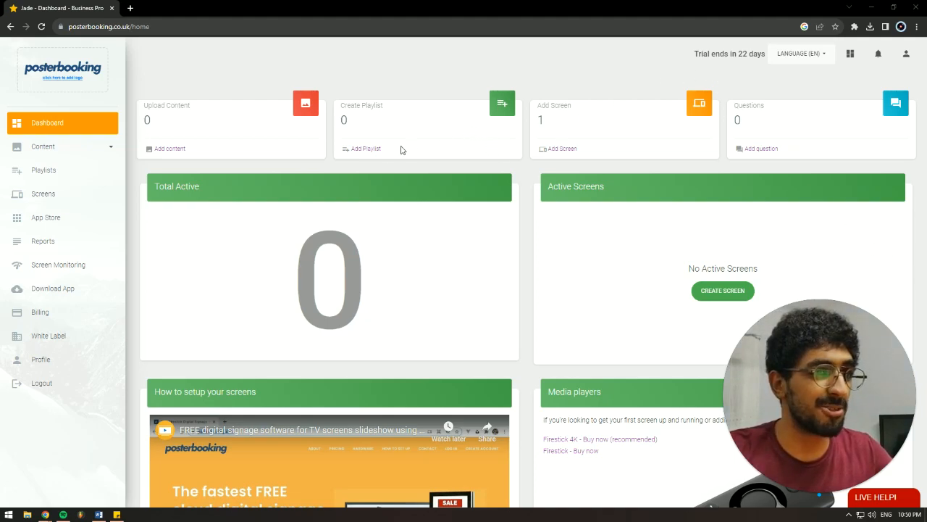
{"action": "mouse_move", "coordinate": [556, 123]}
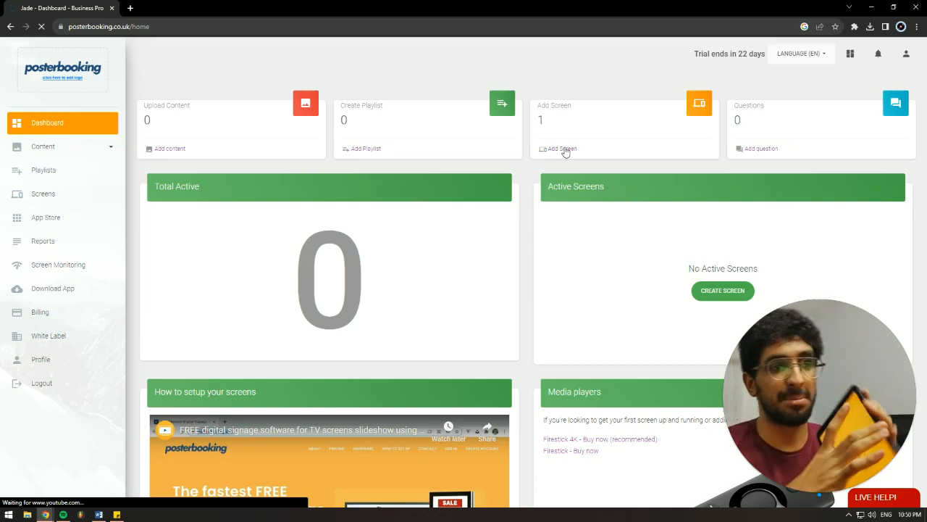
- Bring up the Add Screen form and dismiss it unsaved, leaving only Screen 1 listed
{"action": "left_click", "coordinate": [43, 195]}
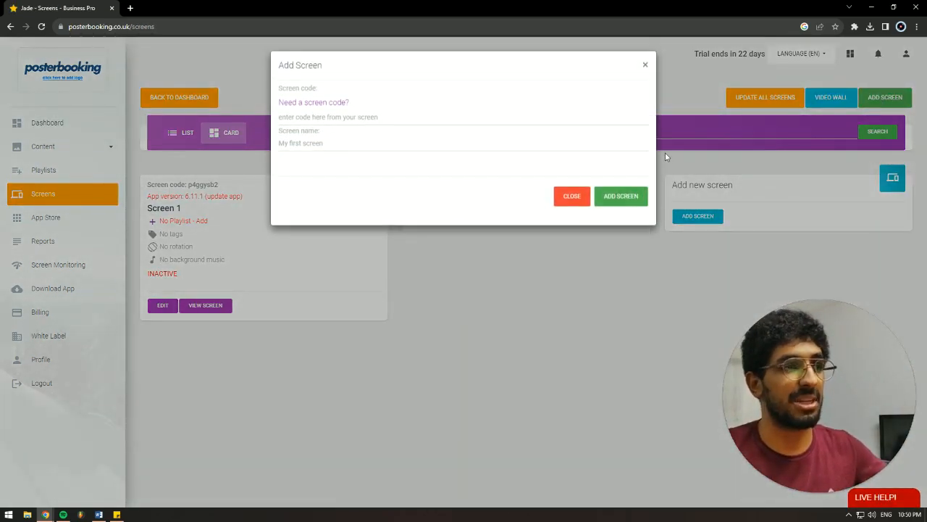
{"action": "left_click", "coordinate": [464, 142]}
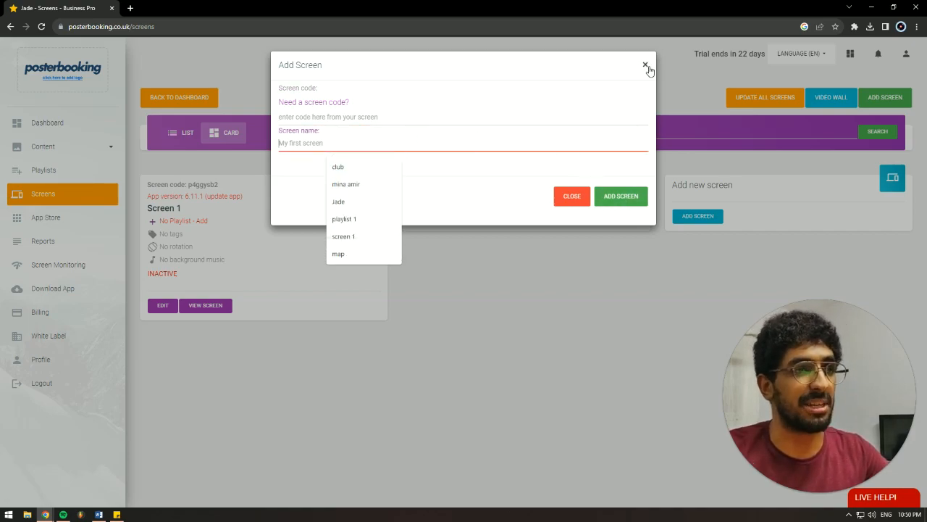
{"action": "left_click", "coordinate": [647, 65]}
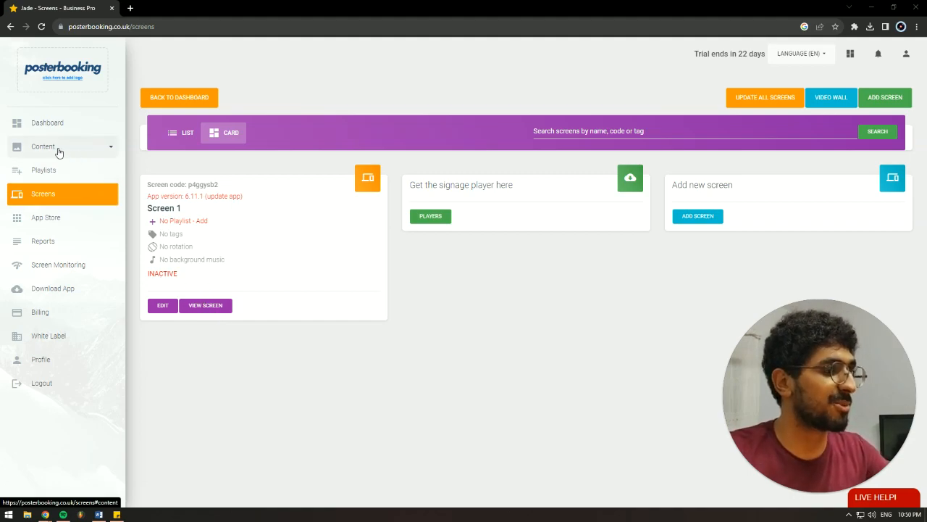
- Start uploading the toys image into the Content Management library
{"action": "left_click", "coordinate": [43, 145]}
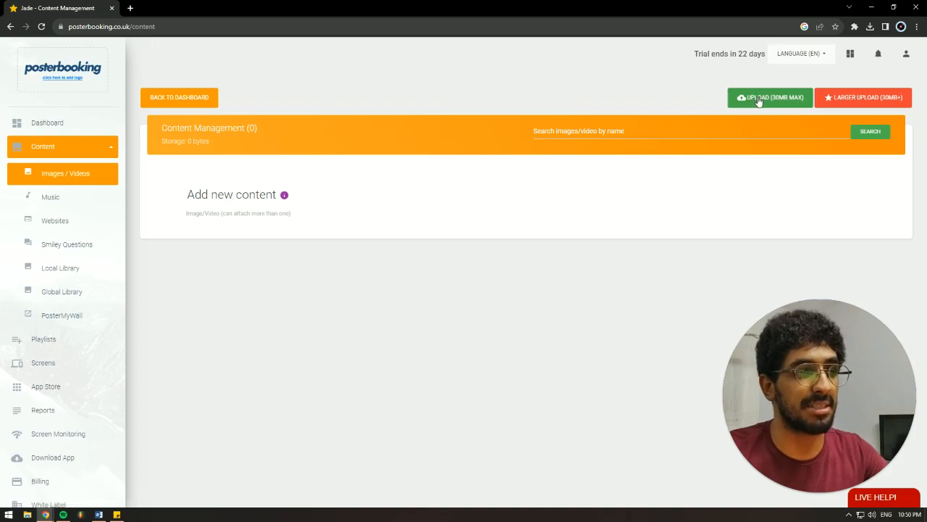
{"action": "left_click", "coordinate": [769, 97]}
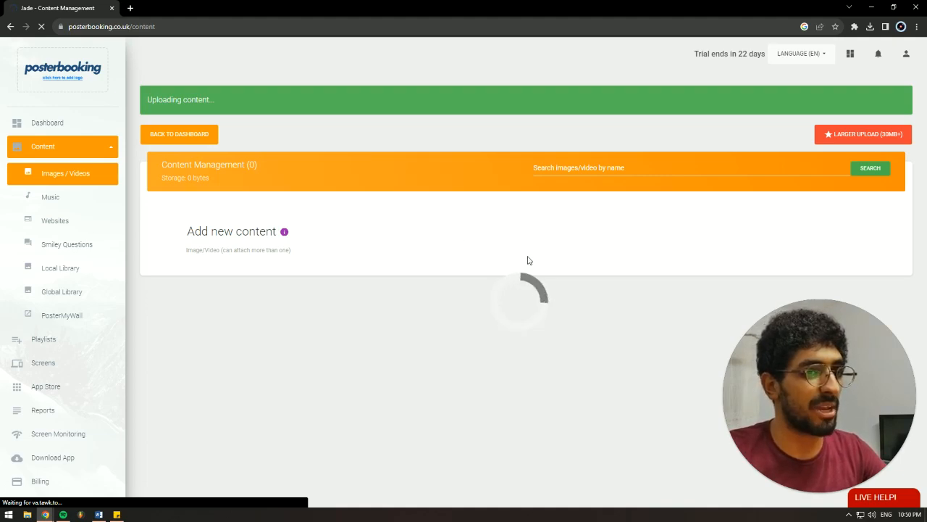
{"action": "mouse_move", "coordinate": [417, 329]}
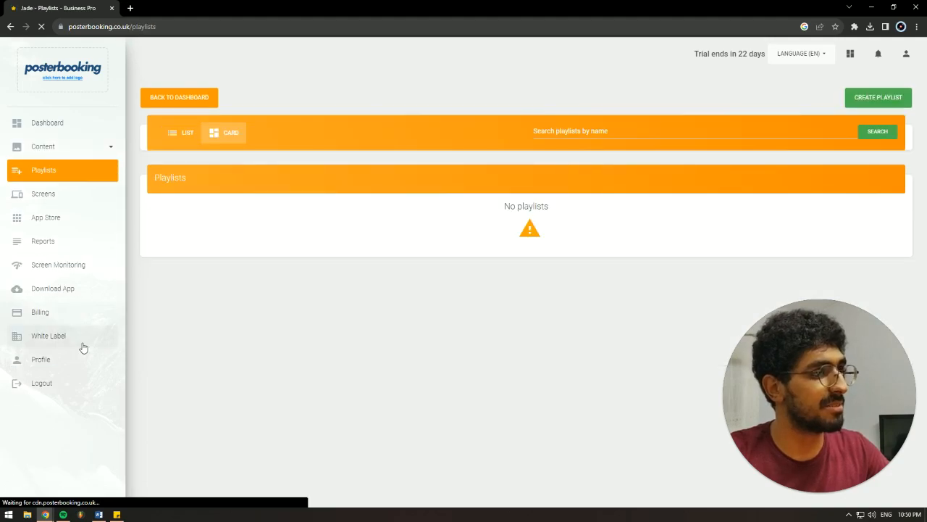
- Create an empty playlist named 'top selling'
{"action": "left_click", "coordinate": [878, 97]}
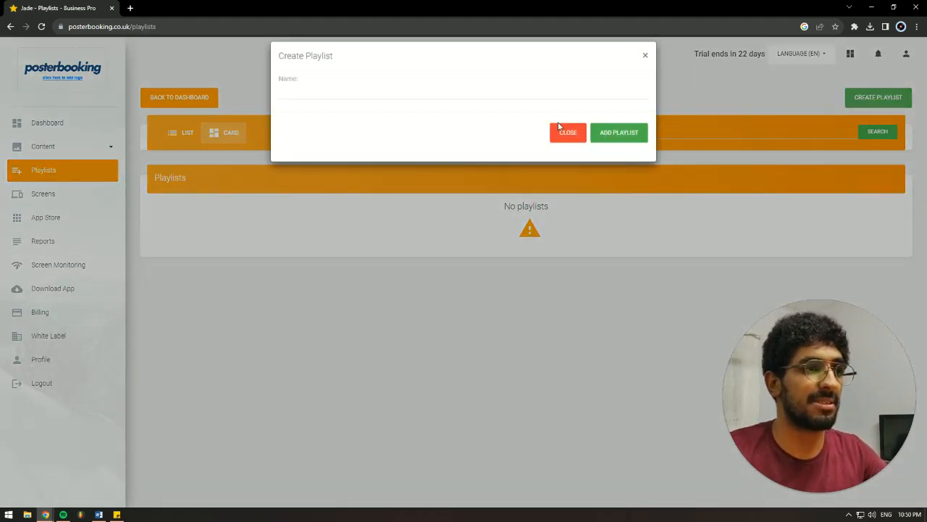
{"action": "type", "text": "to psel"}
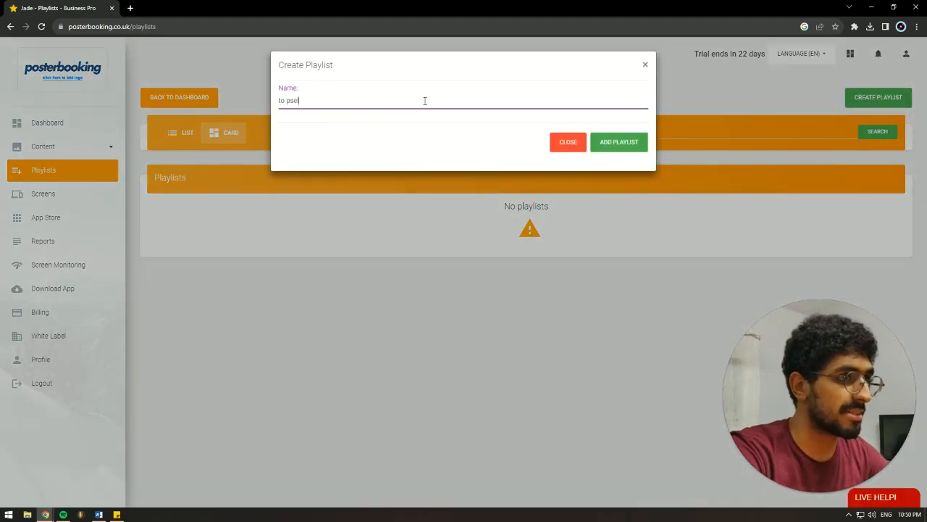
{"action": "type", "text": "top"}
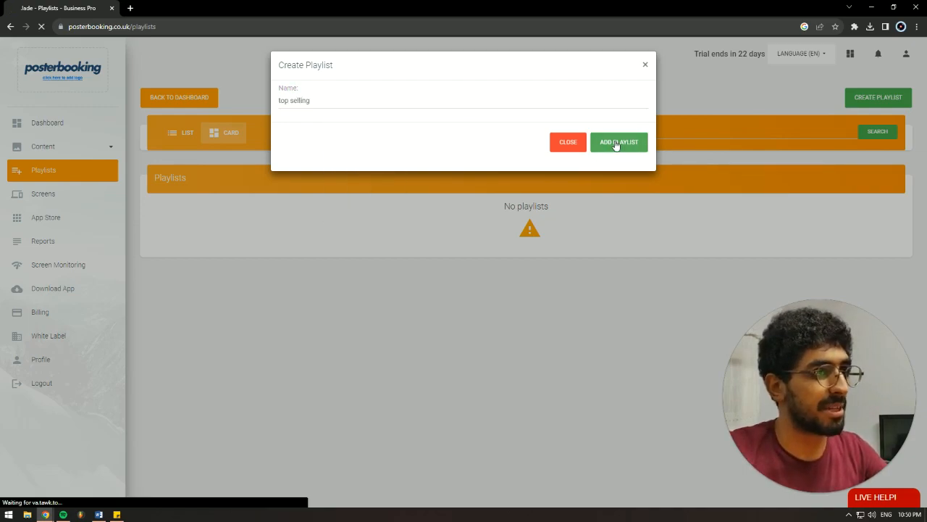
{"action": "mouse_move", "coordinate": [330, 318]}
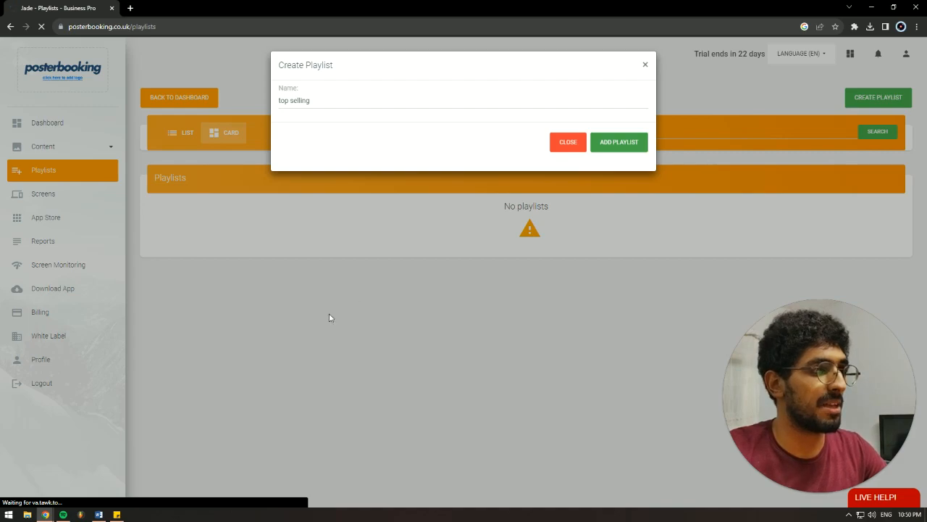
{"action": "left_click", "coordinate": [618, 142]}
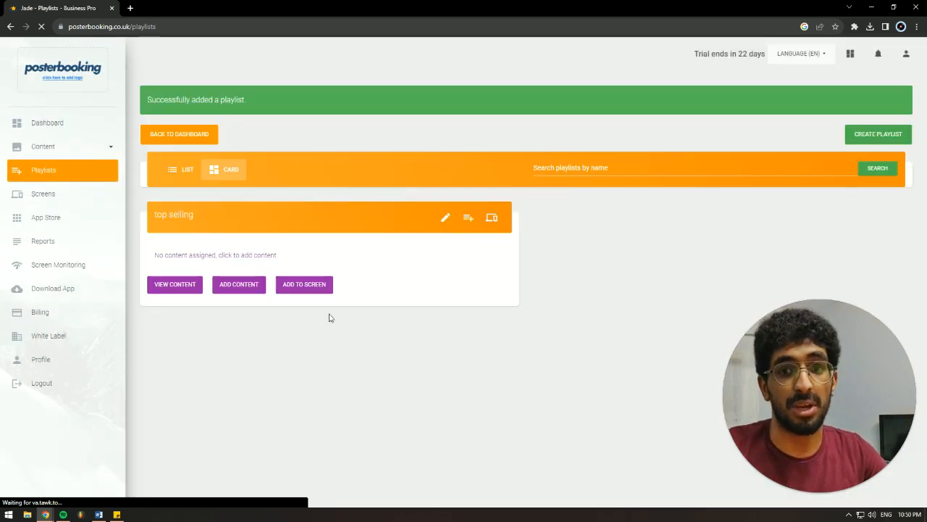
- Add the hottest holiday toys 2022 image to the top selling playlist
{"action": "left_click", "coordinate": [237, 284]}
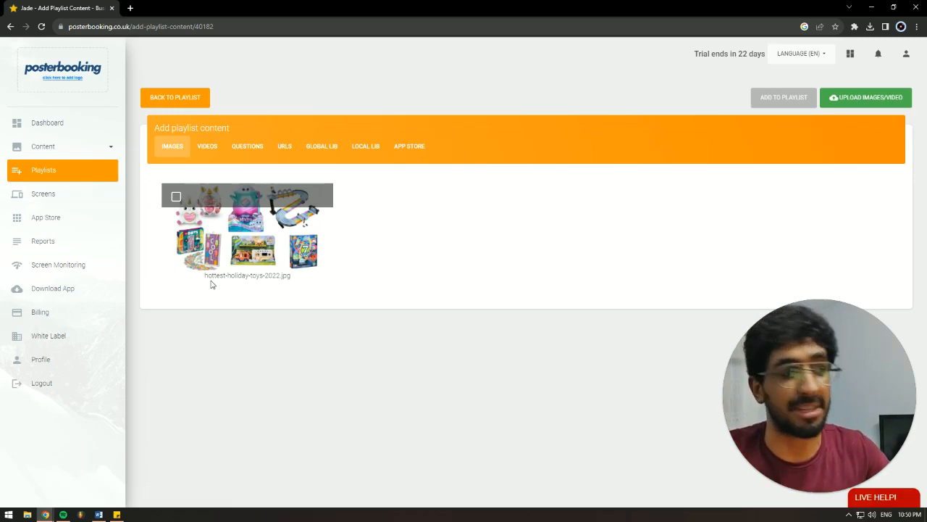
{"action": "left_click", "coordinate": [176, 197]}
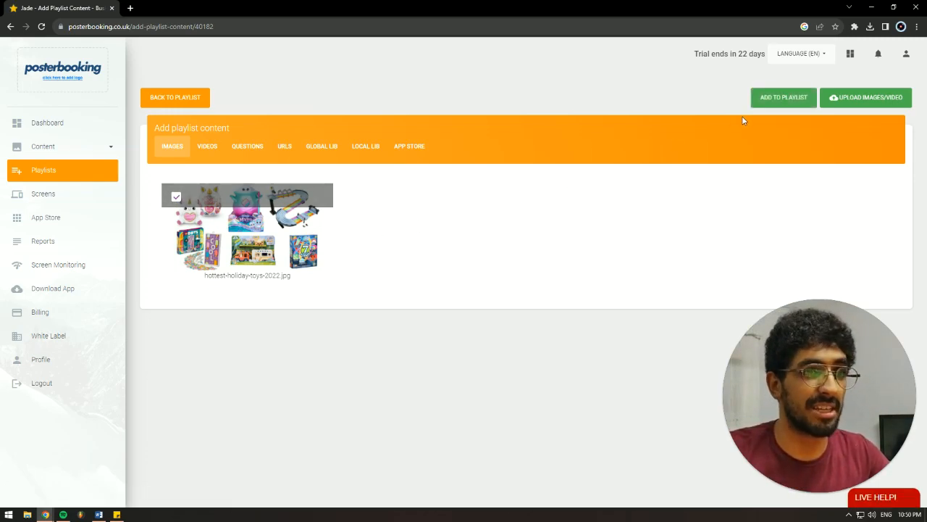
{"action": "left_click", "coordinate": [782, 97]}
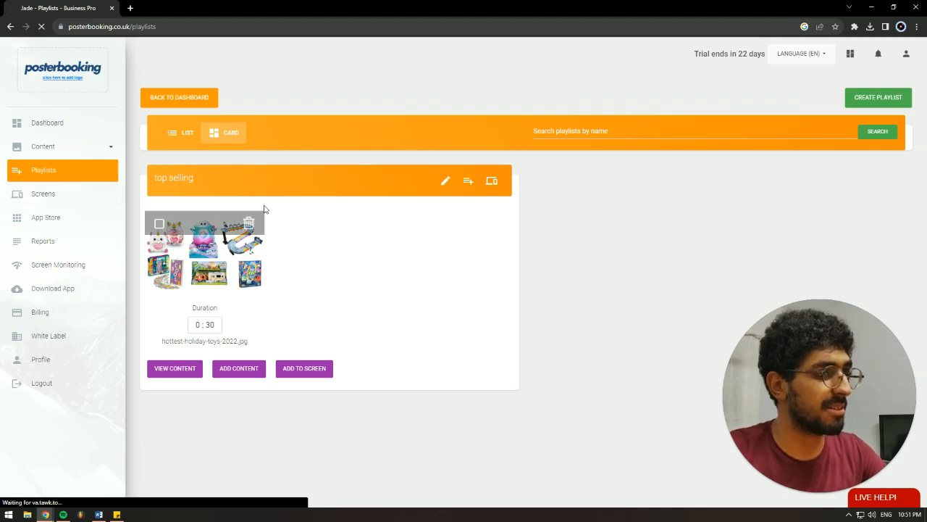
- Assign the top selling playlist to Screen 1 and save, getting a success message
{"action": "left_click", "coordinate": [44, 194]}
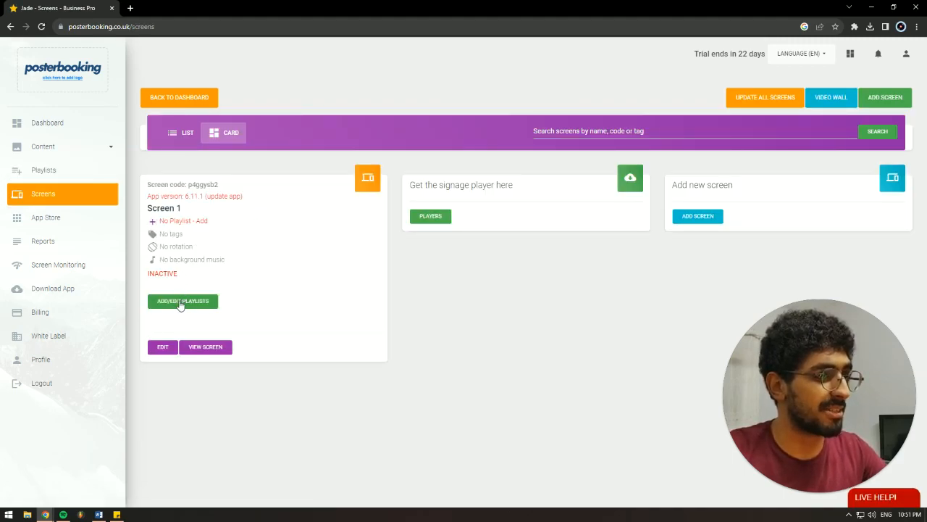
{"action": "left_click", "coordinate": [182, 300]}
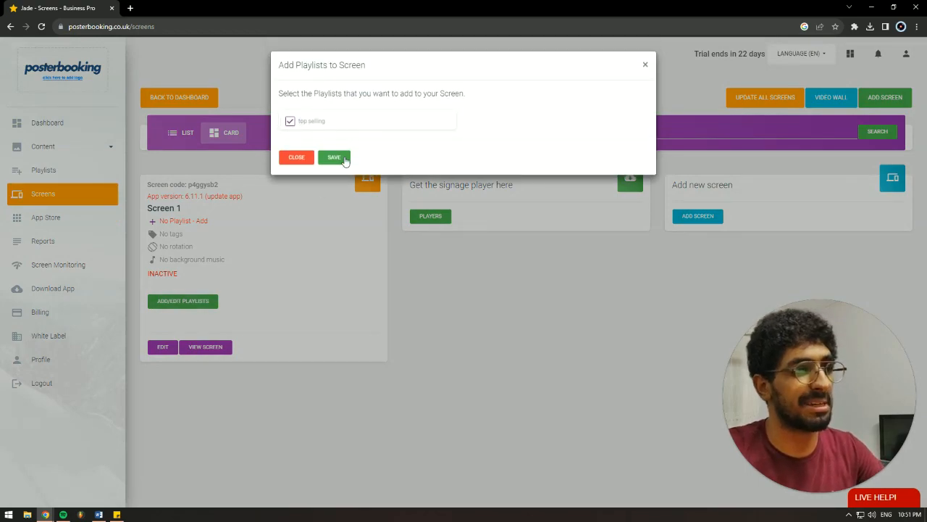
{"action": "left_click", "coordinate": [333, 156]}
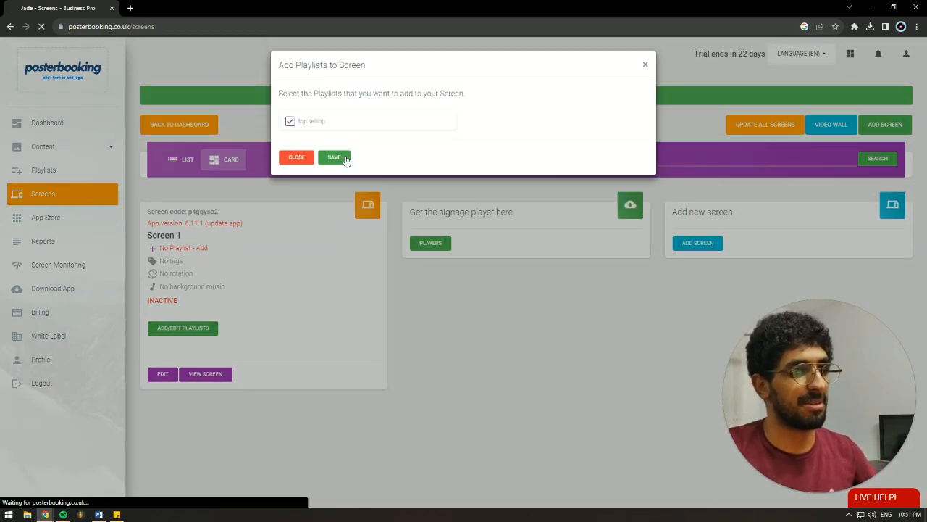
{"action": "left_click", "coordinate": [333, 156]}
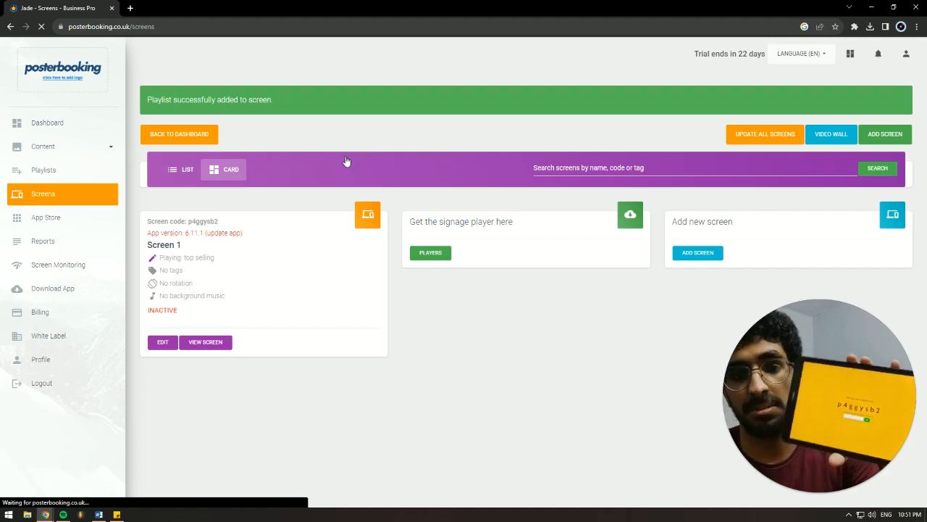